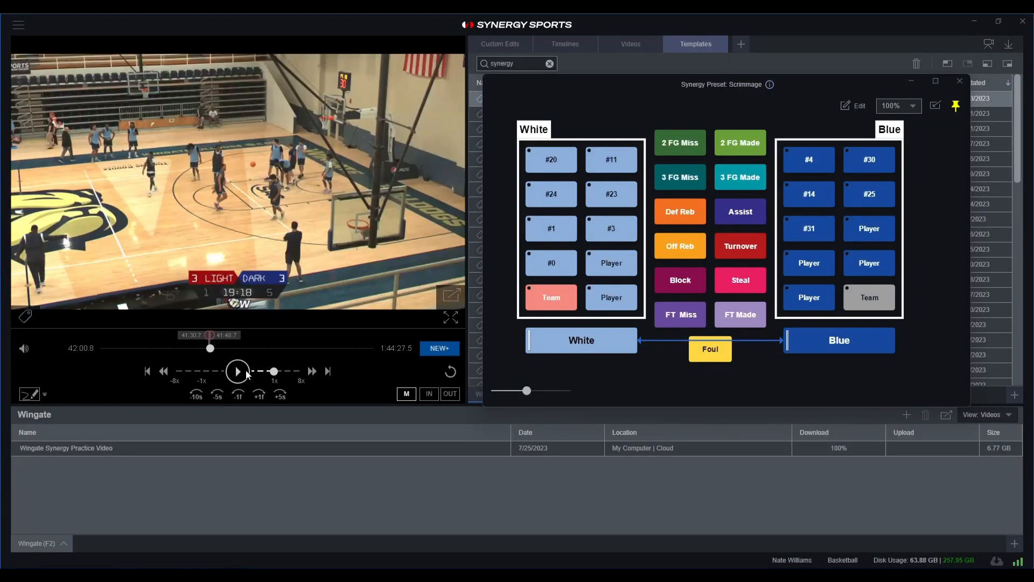
Play the Wingate scrimmage video, fast-forward, and pause at the possession near 42:42
left_click(237, 370)
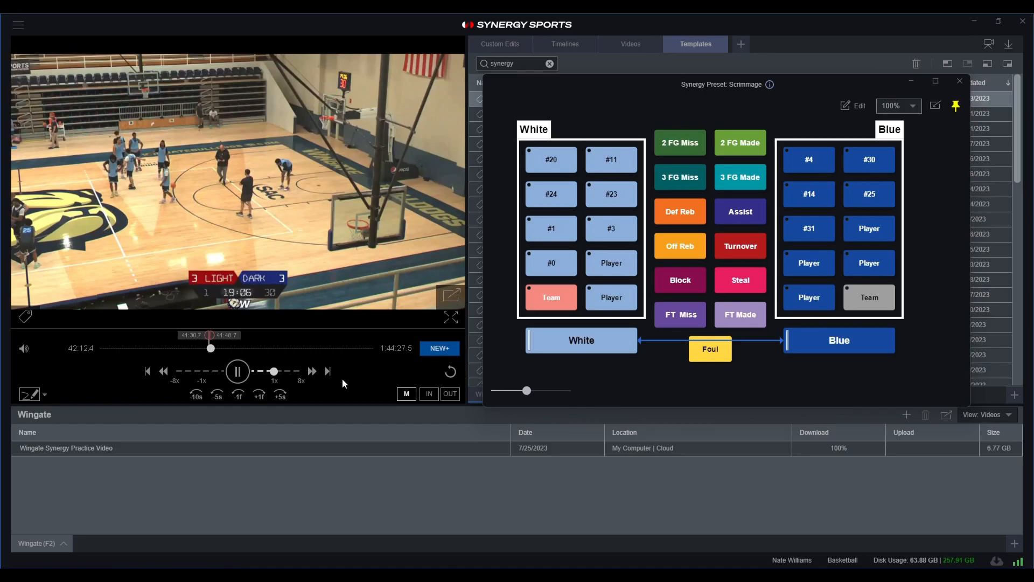
key("Right")
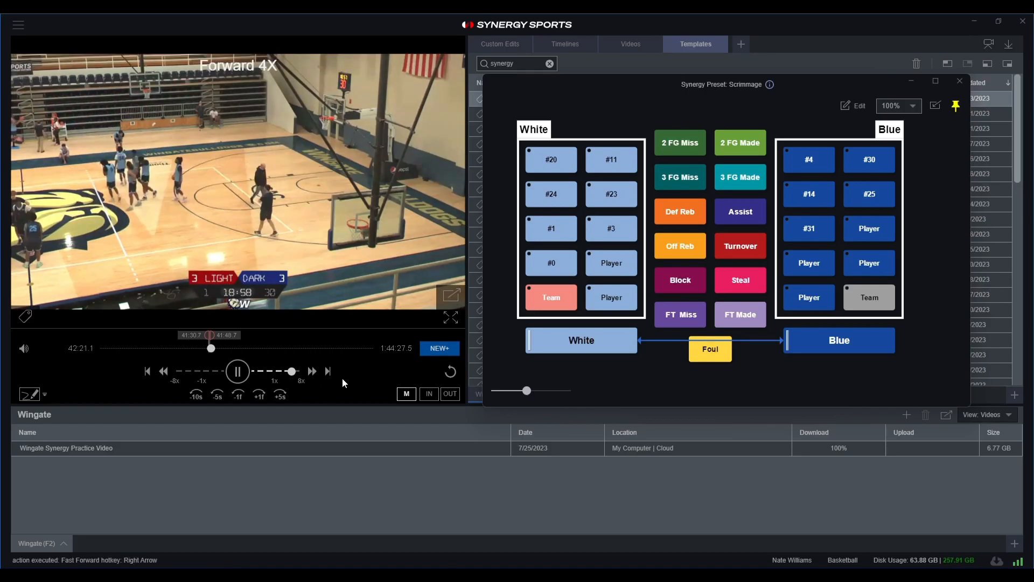
key("Right")
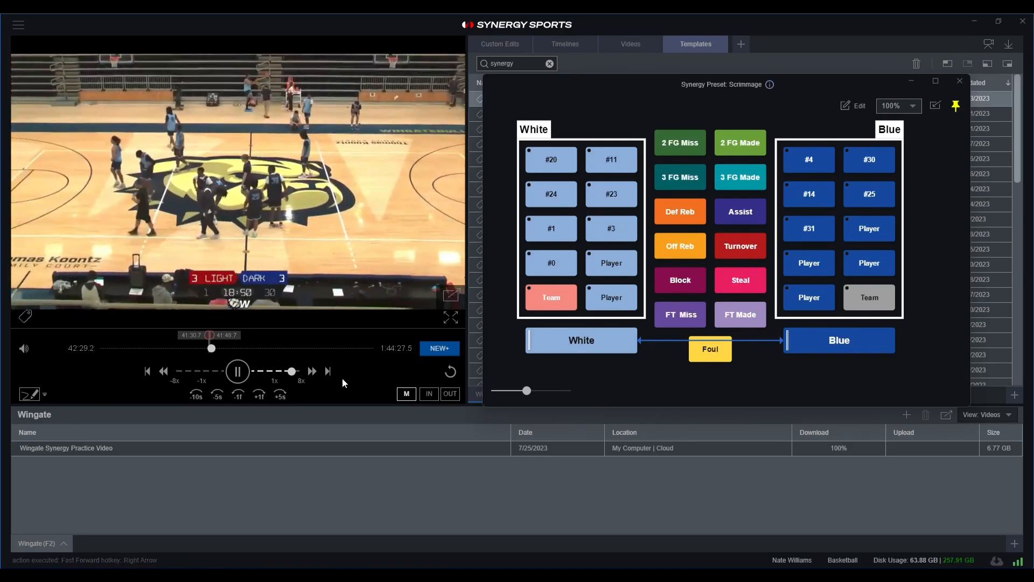
key("Right")
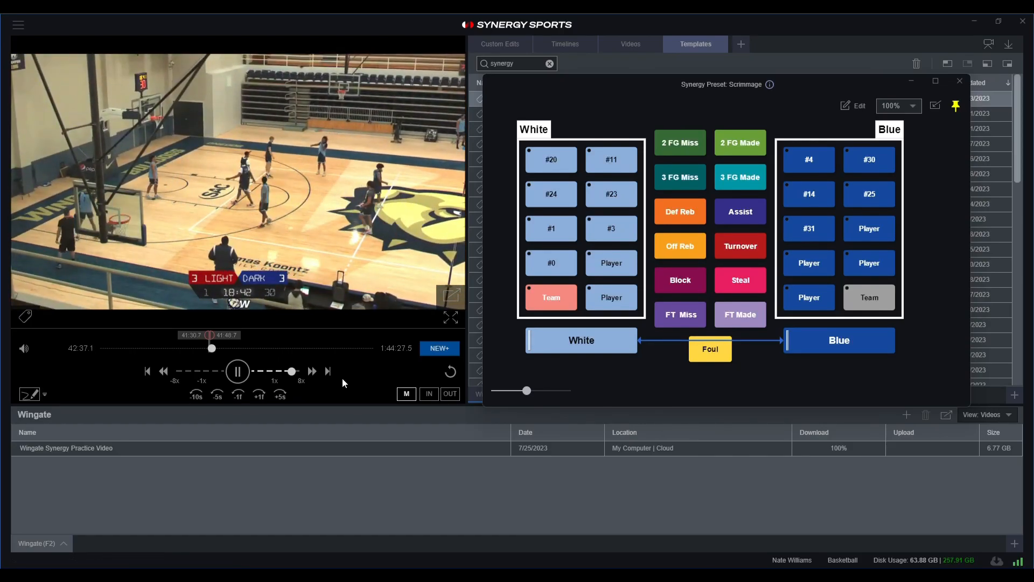
key("space")
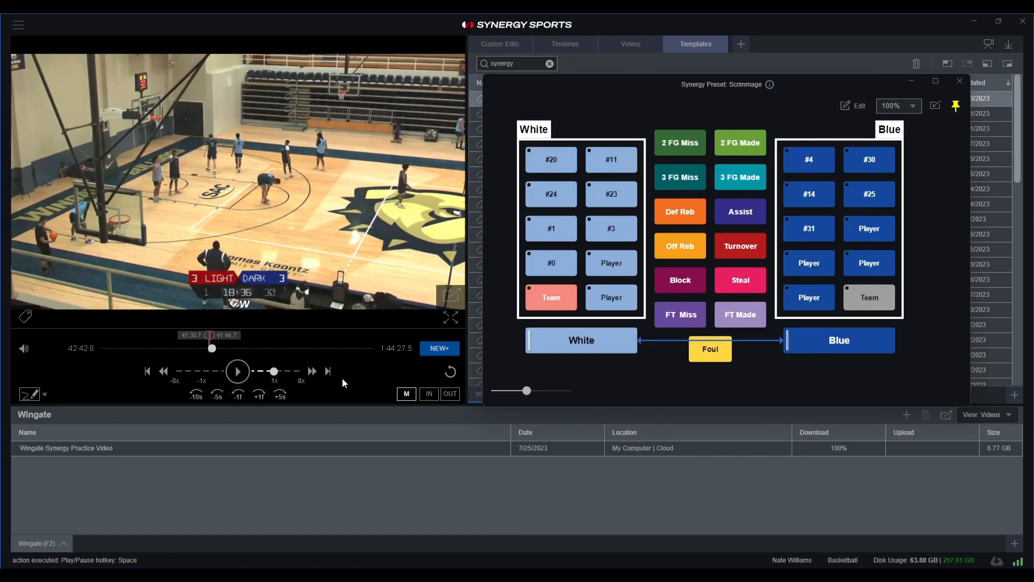
Resume the scrimmage video to play through the possession at 42:50–43:02
left_click(237, 371)
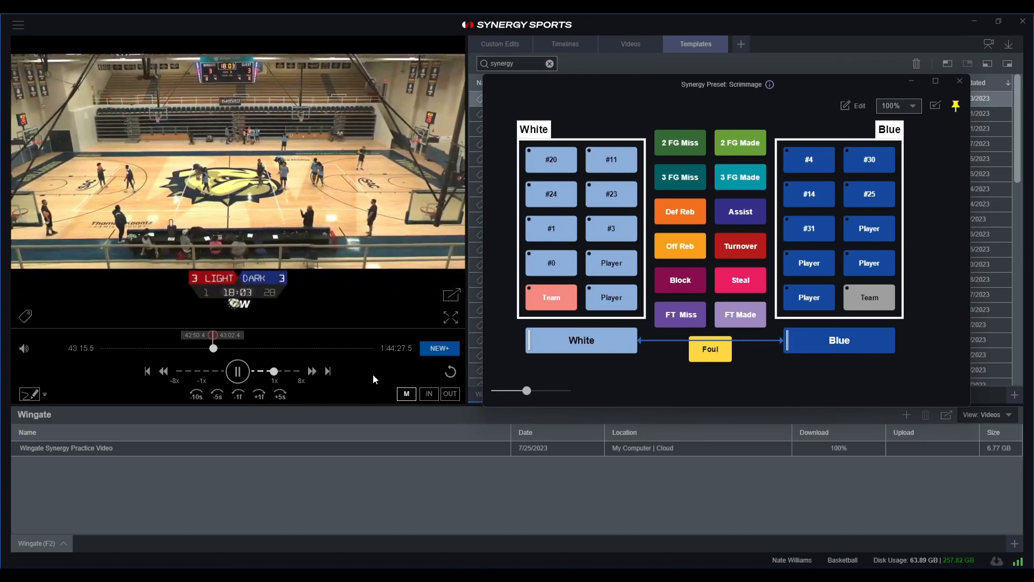
Fast-forward to the possession near 44:00, pause, then resume playback
key("Right")
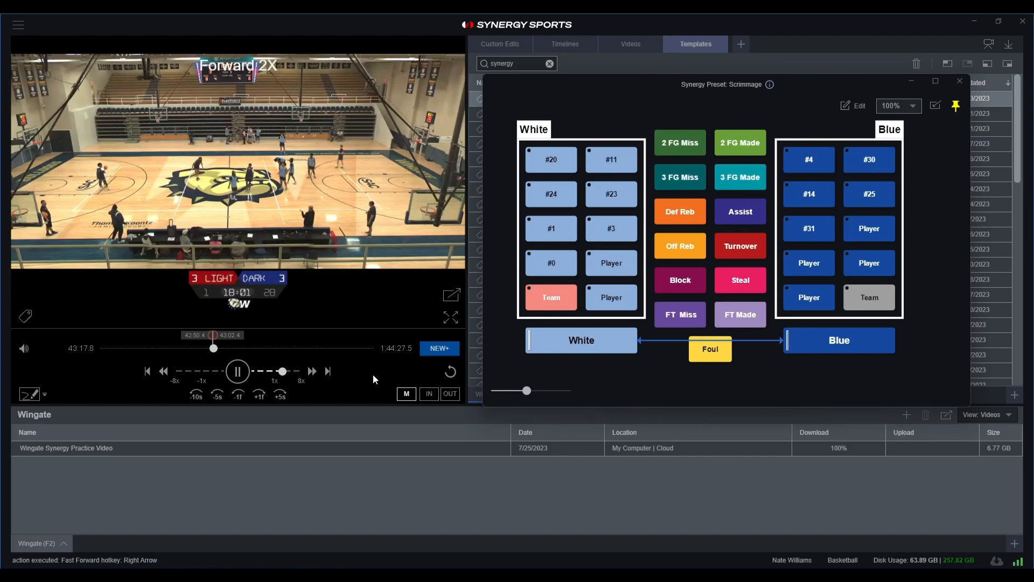
key("Right")
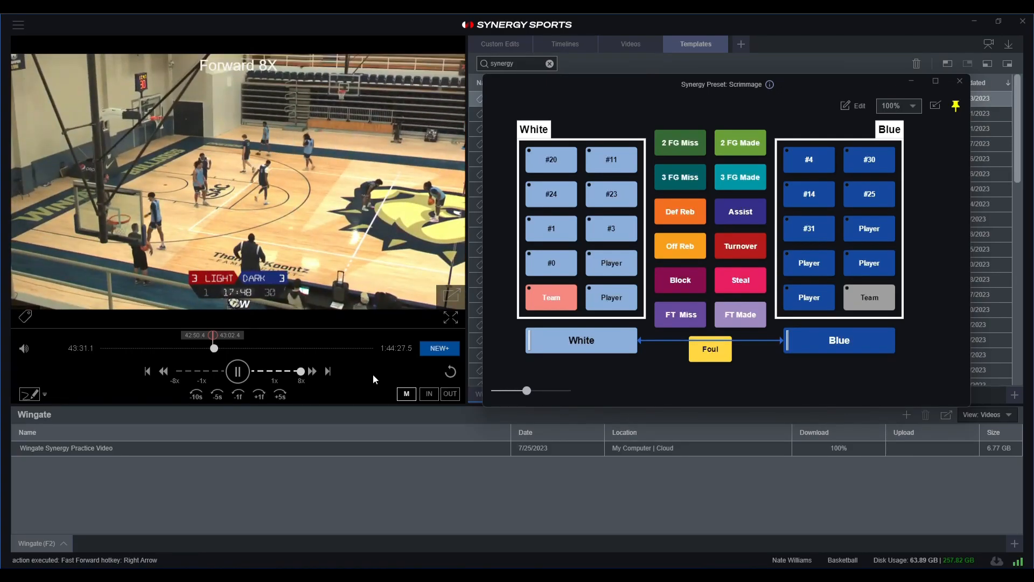
key("space")
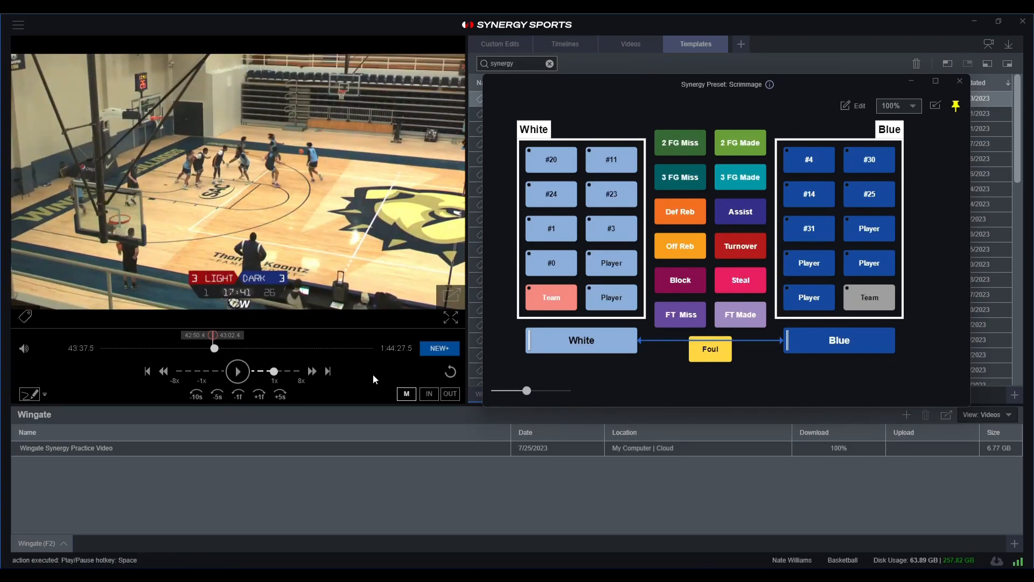
left_click(237, 371)
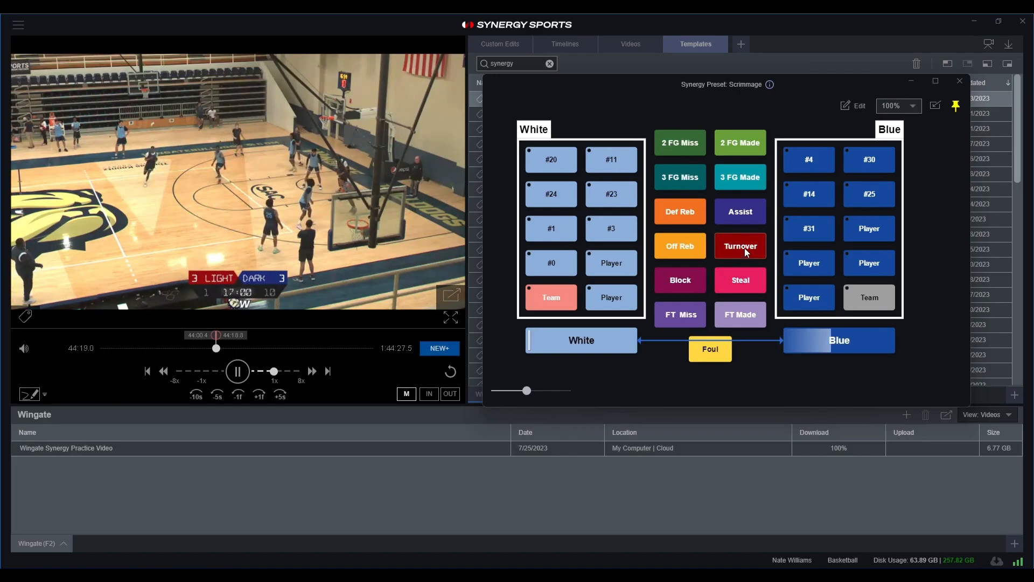
Record a turnover on the Blue possession around 44:10–44:22
left_click(740, 246)
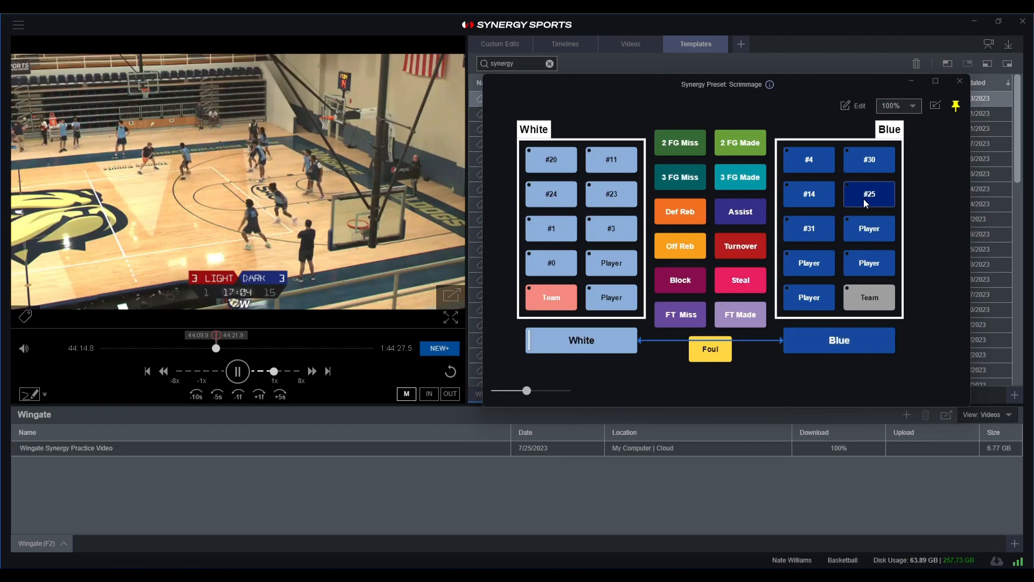
mouse_move(789, 247)
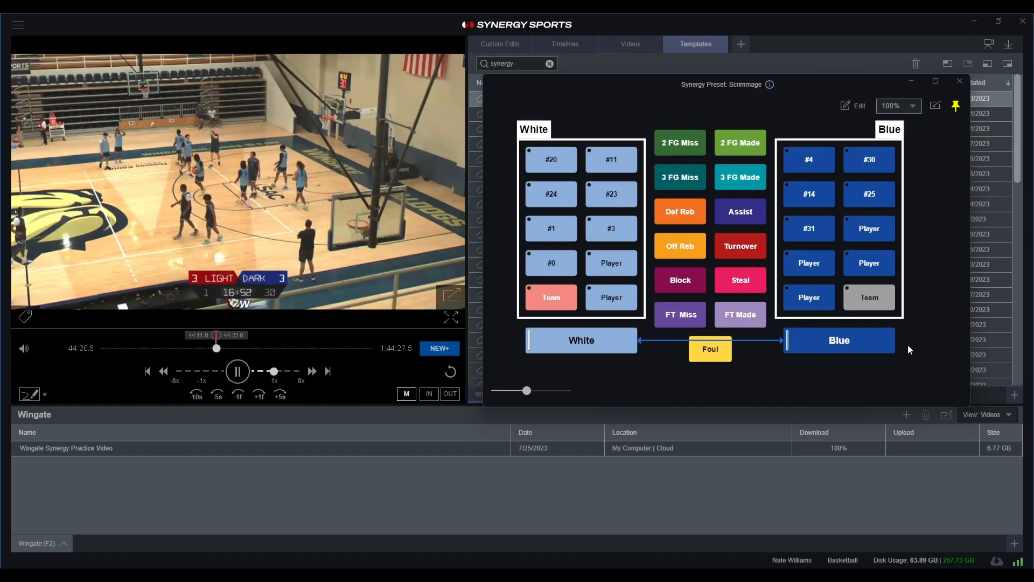
Fast-forward at 8X and pause at the possession near 45:06
key("Right")
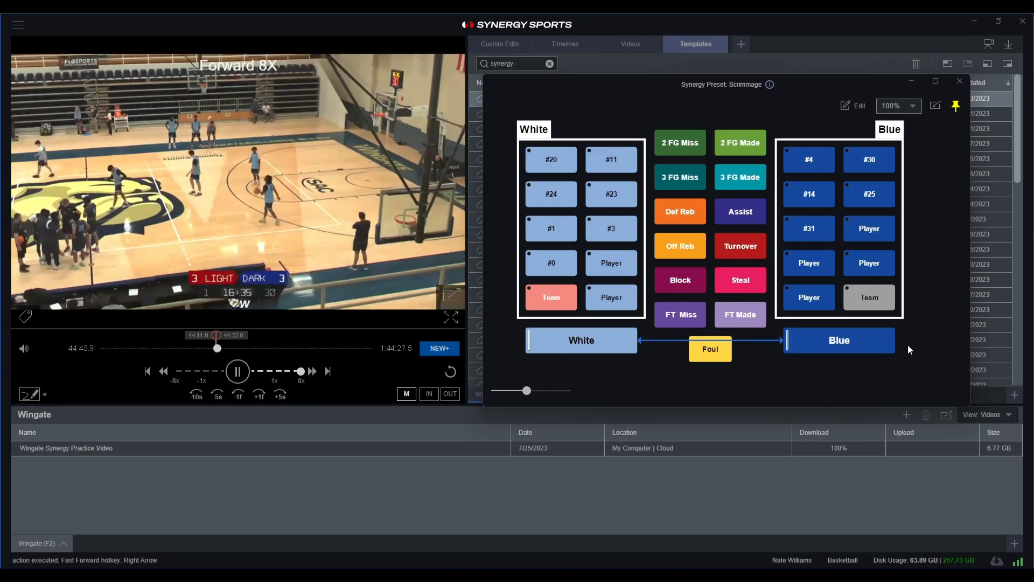
key("Right")
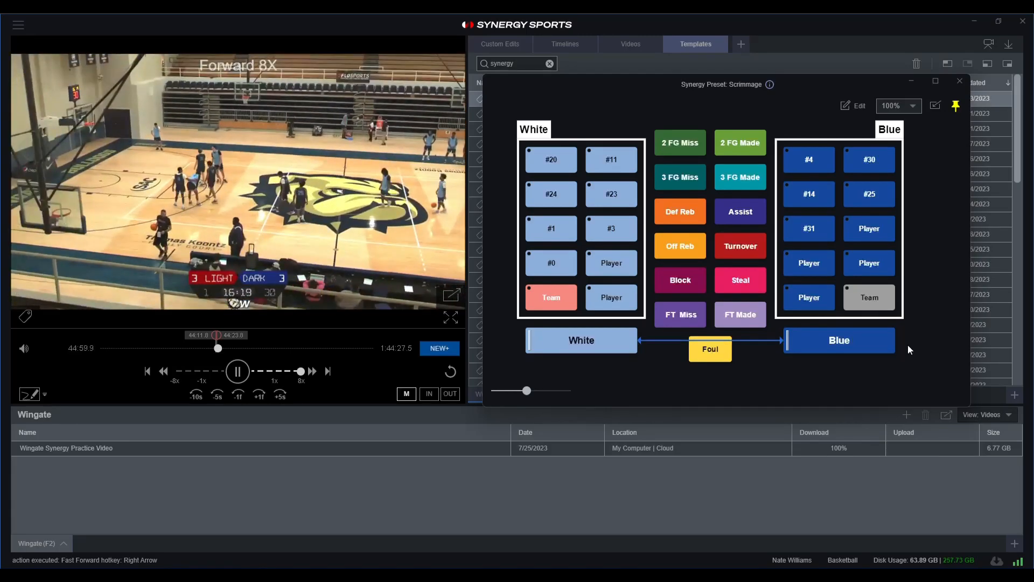
key("space")
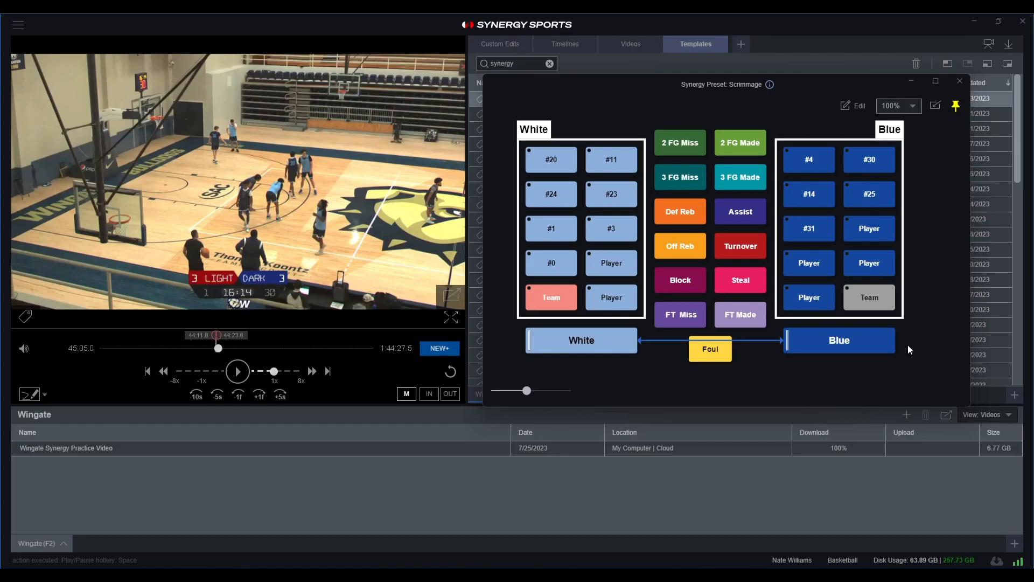
key("space")
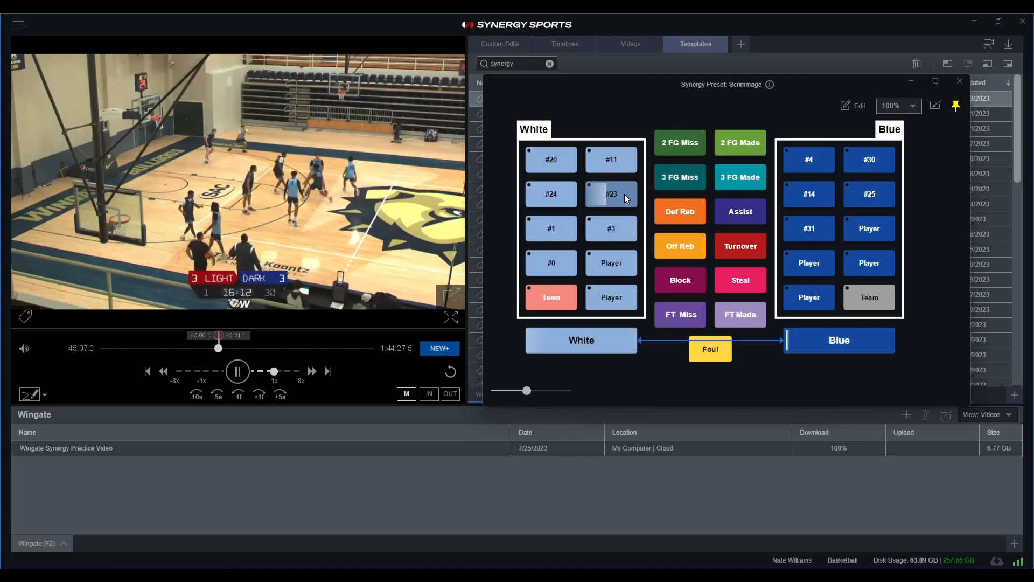
mouse_move(679, 212)
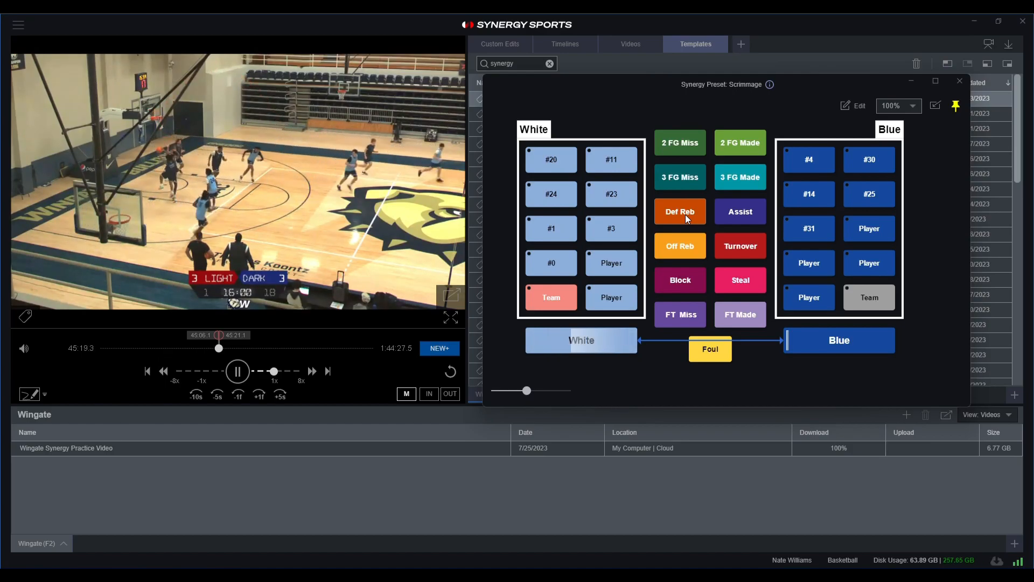
Record a defensive rebound on the White possession
left_click(869, 194)
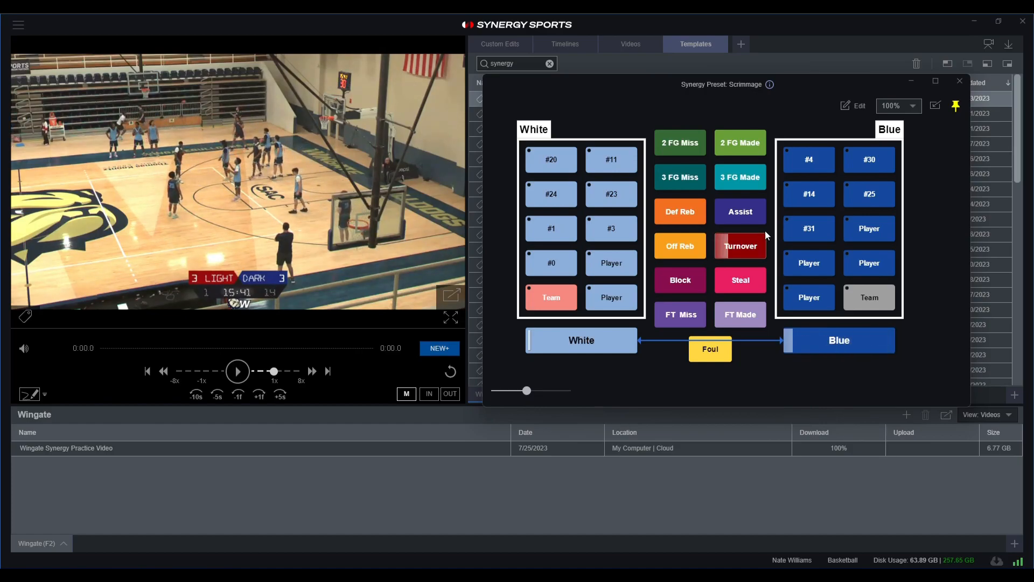
Record a steal on the play starting the Blue possession near 45:20
left_click(237, 370)
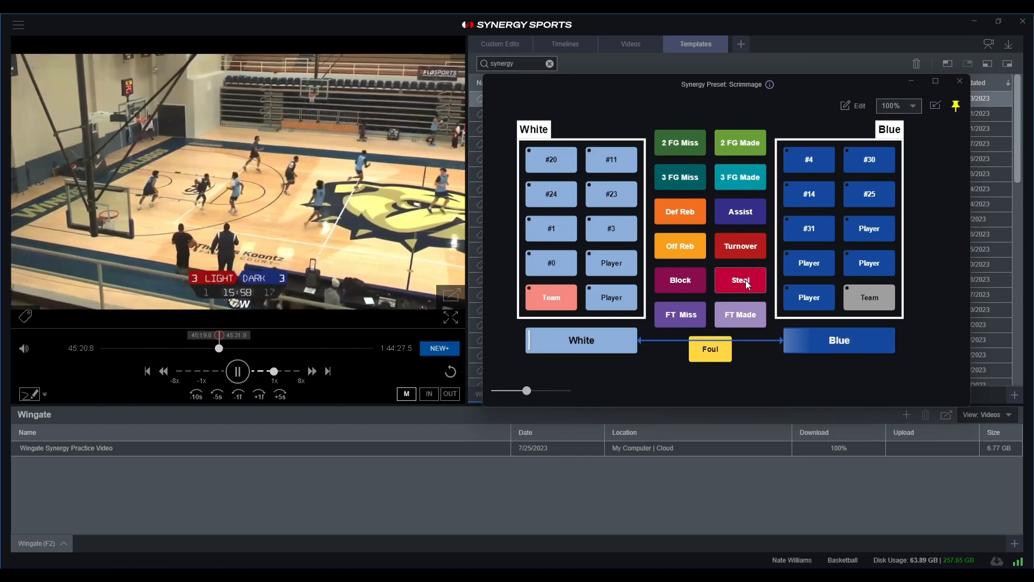
mouse_move(610, 159)
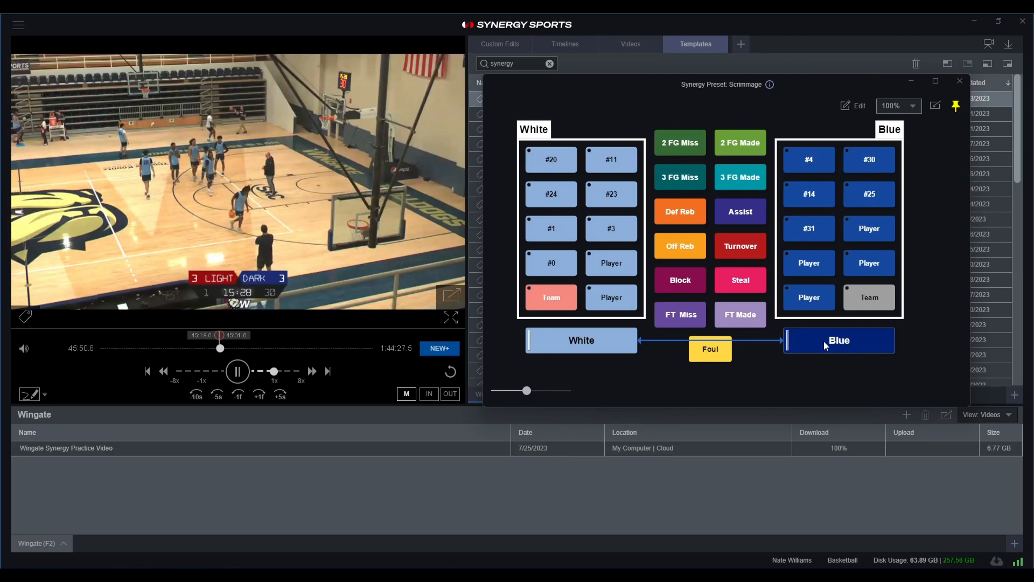
Fast-forward to the possession near 46:10, pause, and record a White assist
key("Right")
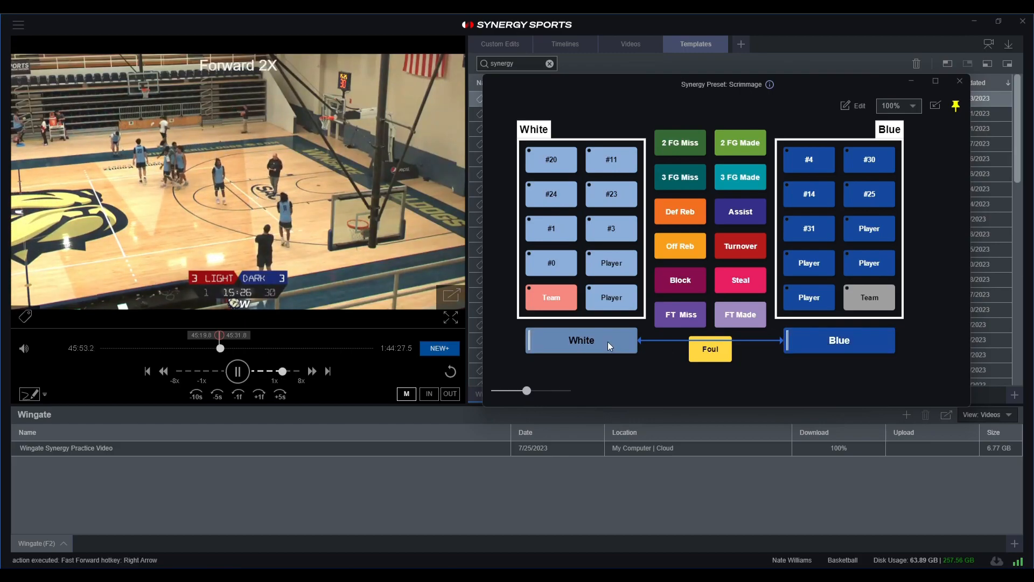
key("Right")
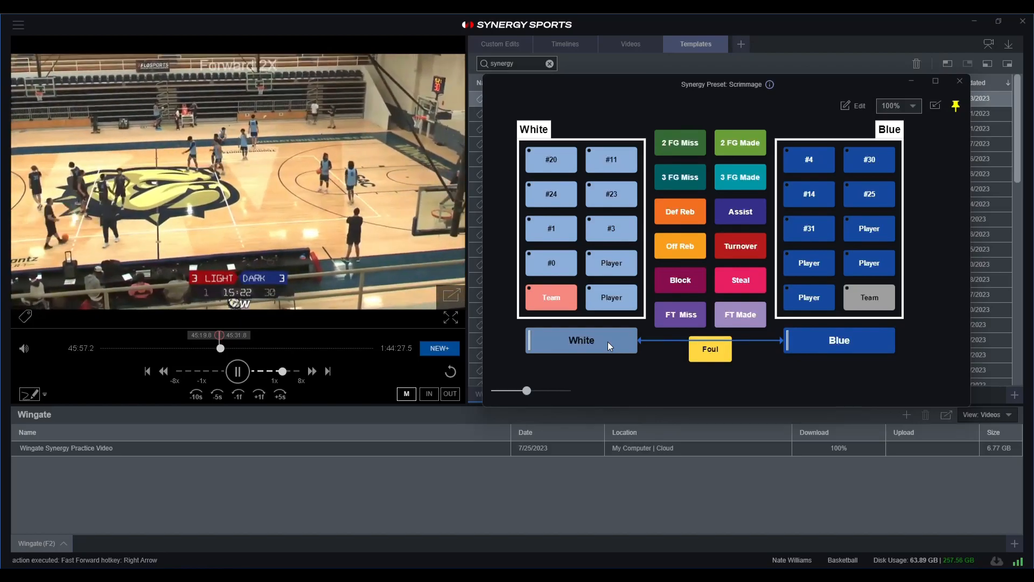
key("Right")
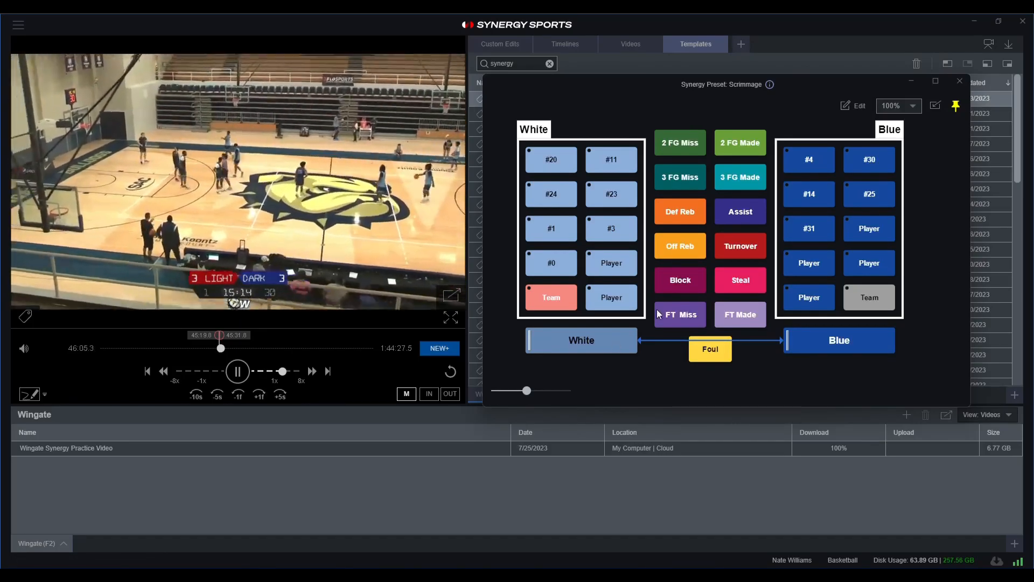
key("space")
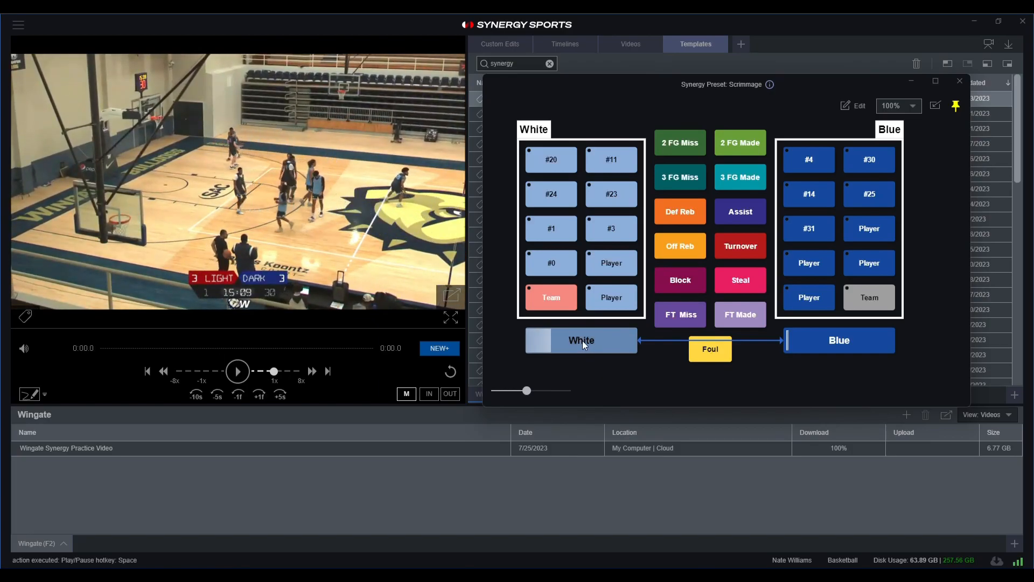
left_click(237, 370)
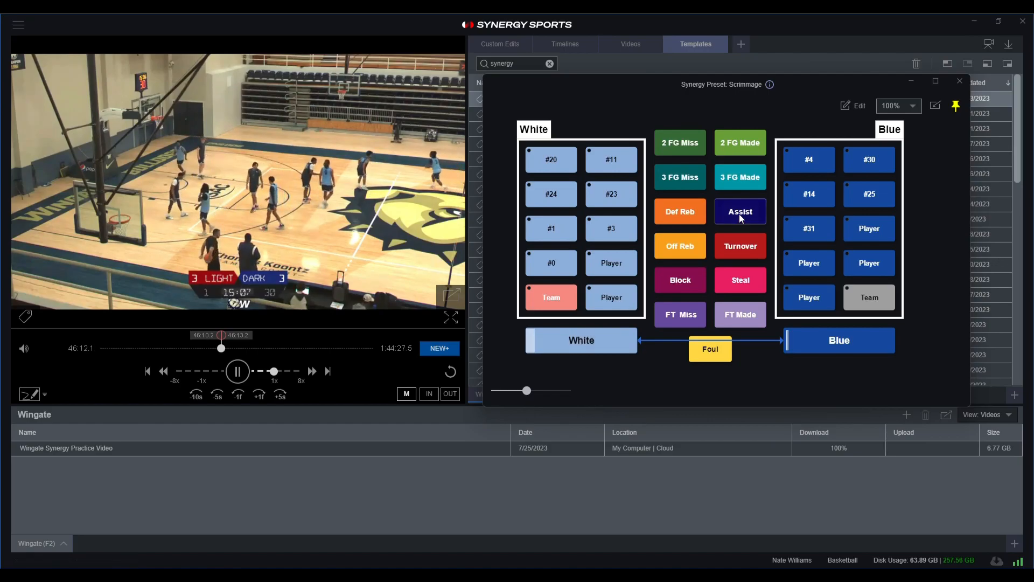